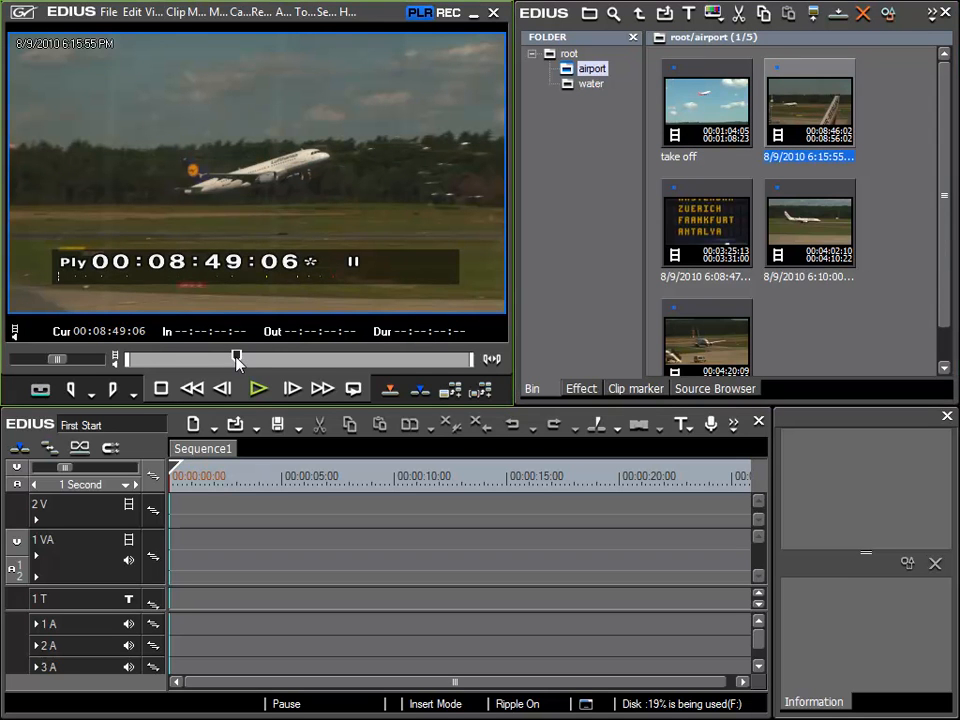
# Play the airport takeoff clip in the Player through to 00:08:56:01.
pyautogui.click(258, 388)
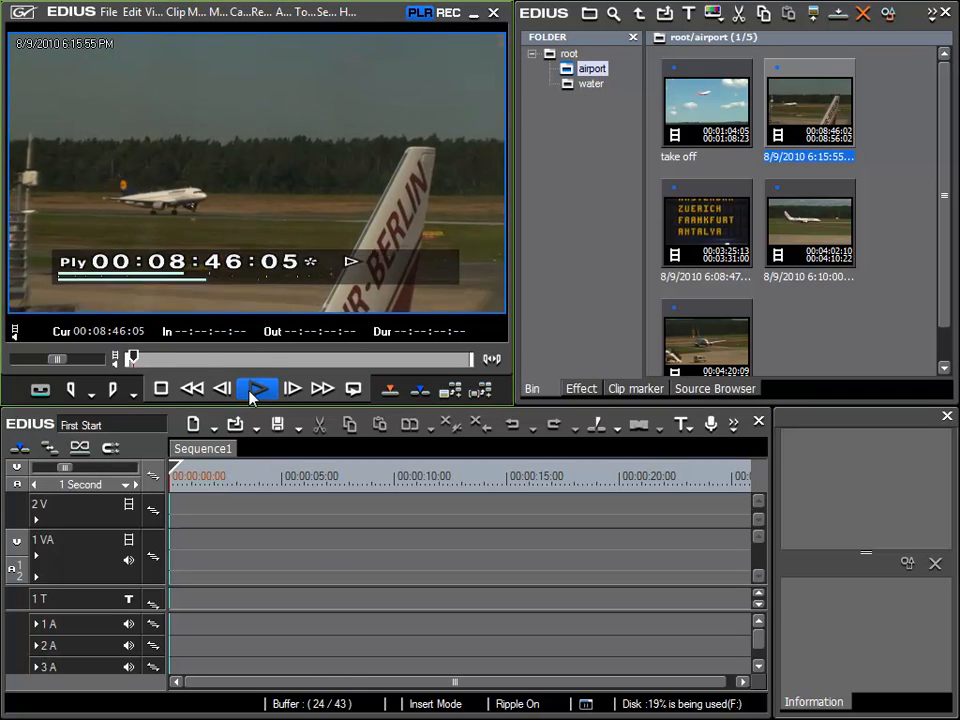
pyautogui.click(258, 388)
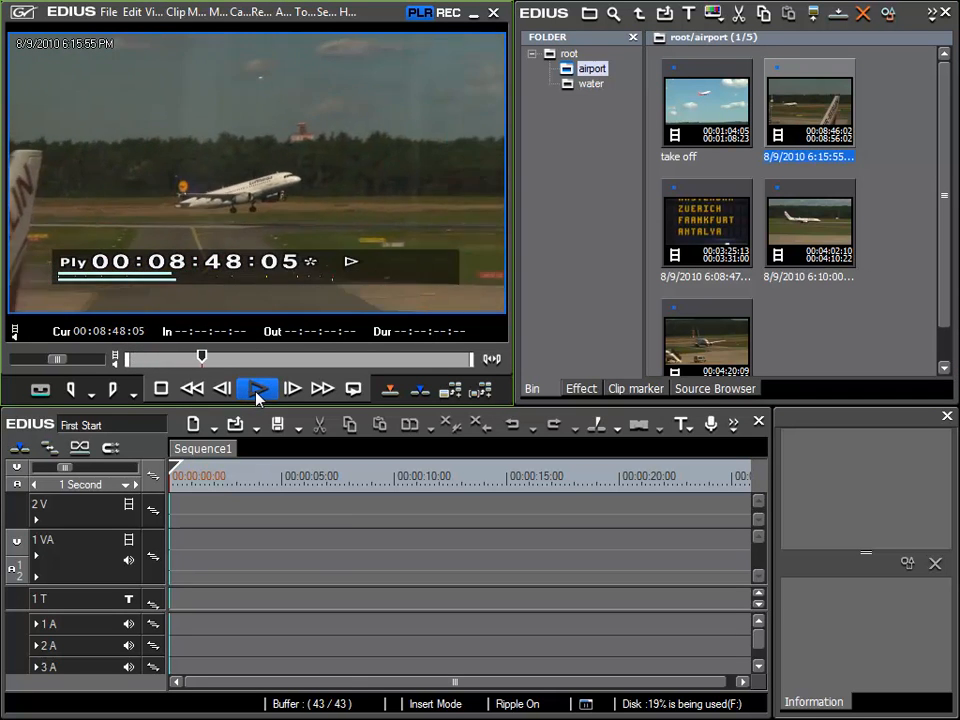
pyautogui.click(257, 388)
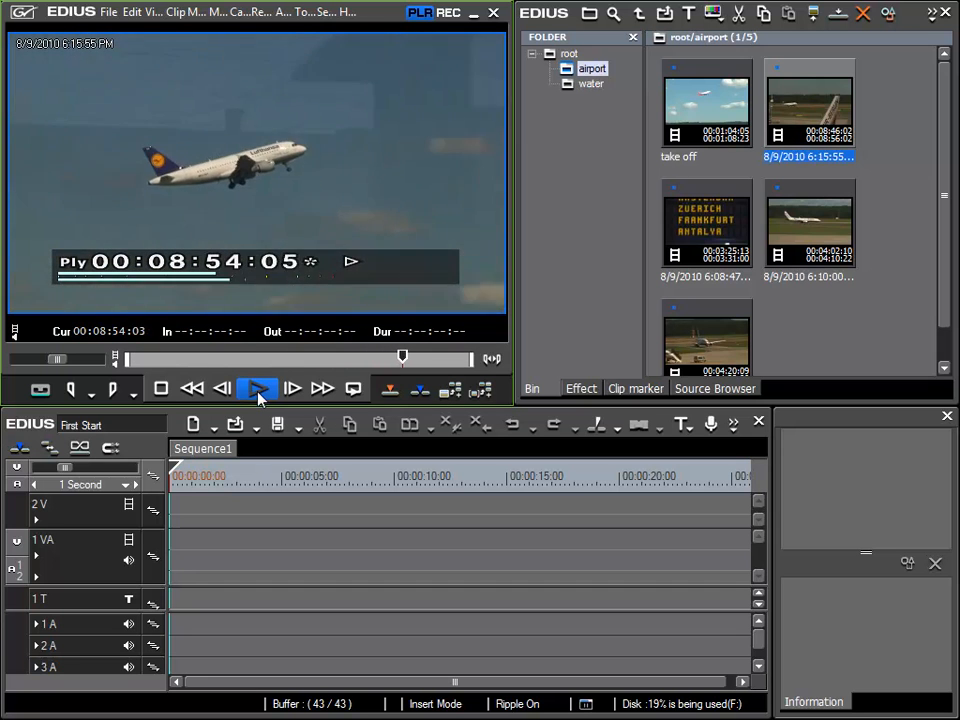
pyautogui.click(257, 388)
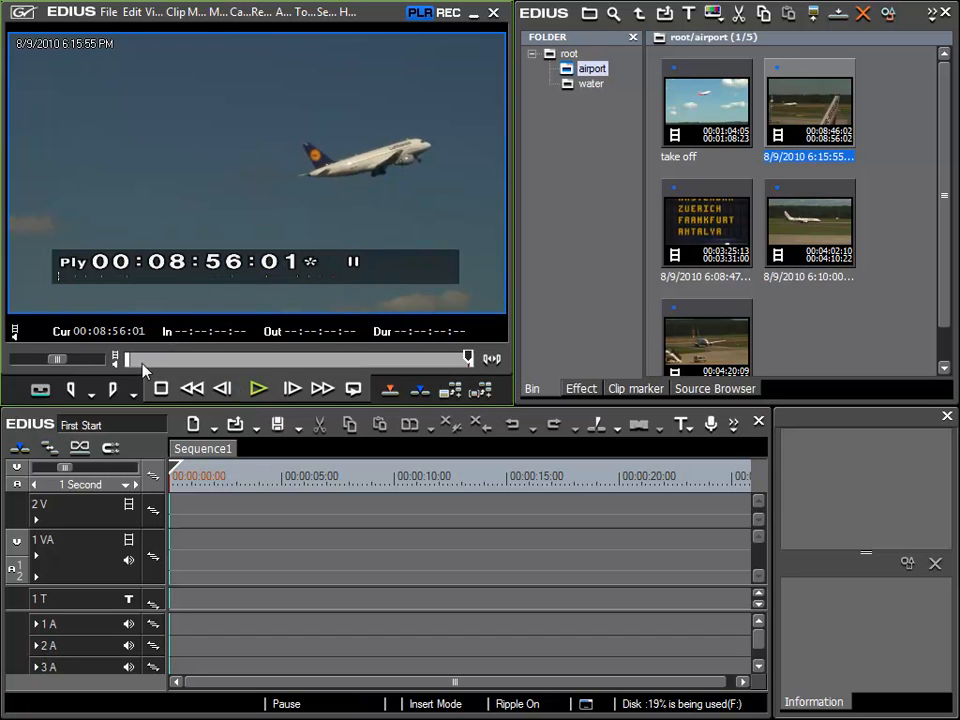
pyautogui.moveTo(467, 362)
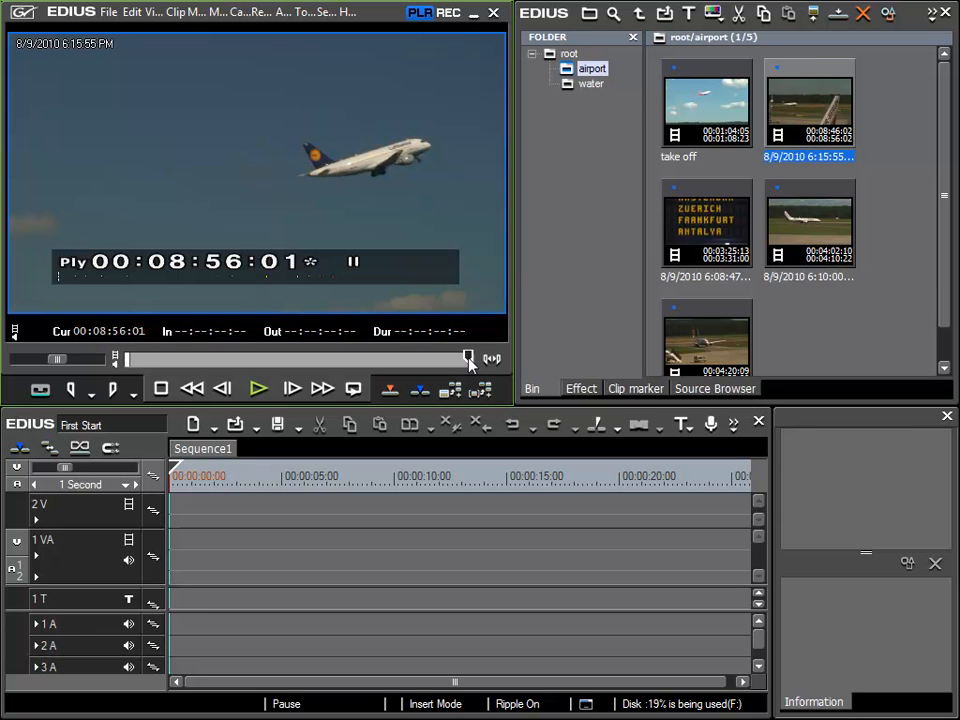
# Drag the position slider back to about 00:08:47:20, where takeoff begins.
pyautogui.moveTo(468, 358); pyautogui.dragTo(332, 358)
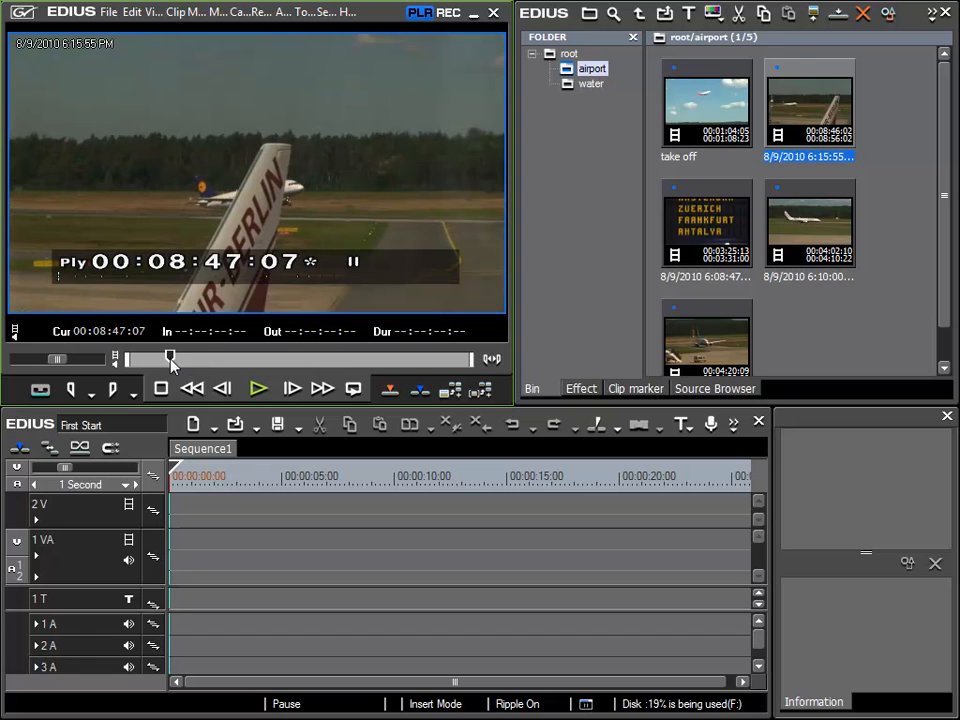
pyautogui.moveTo(285, 159)
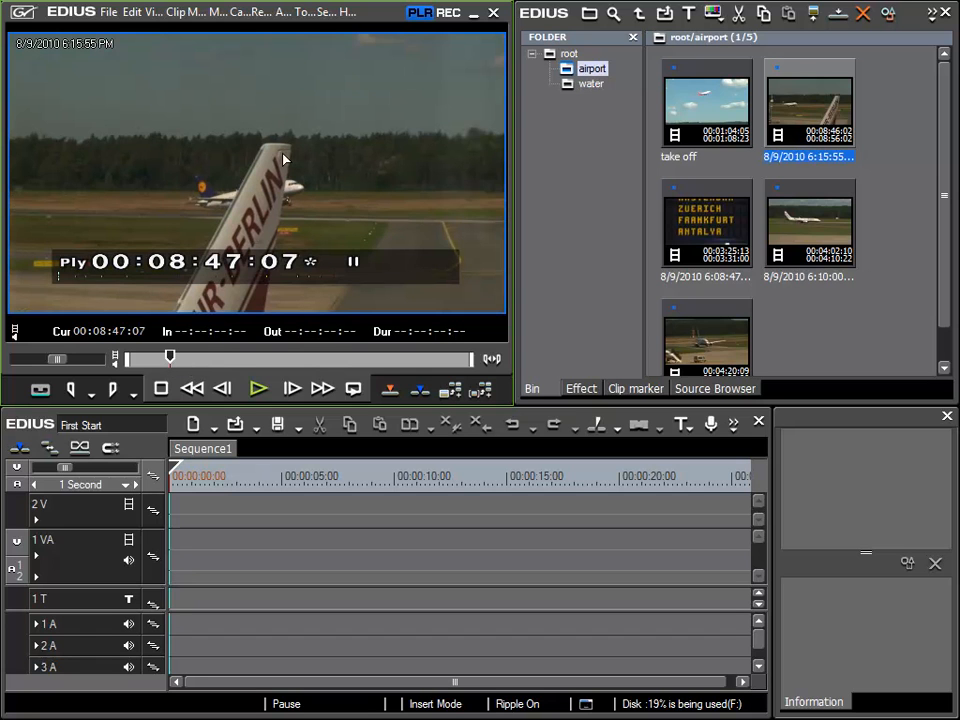
pyautogui.moveTo(208, 330)
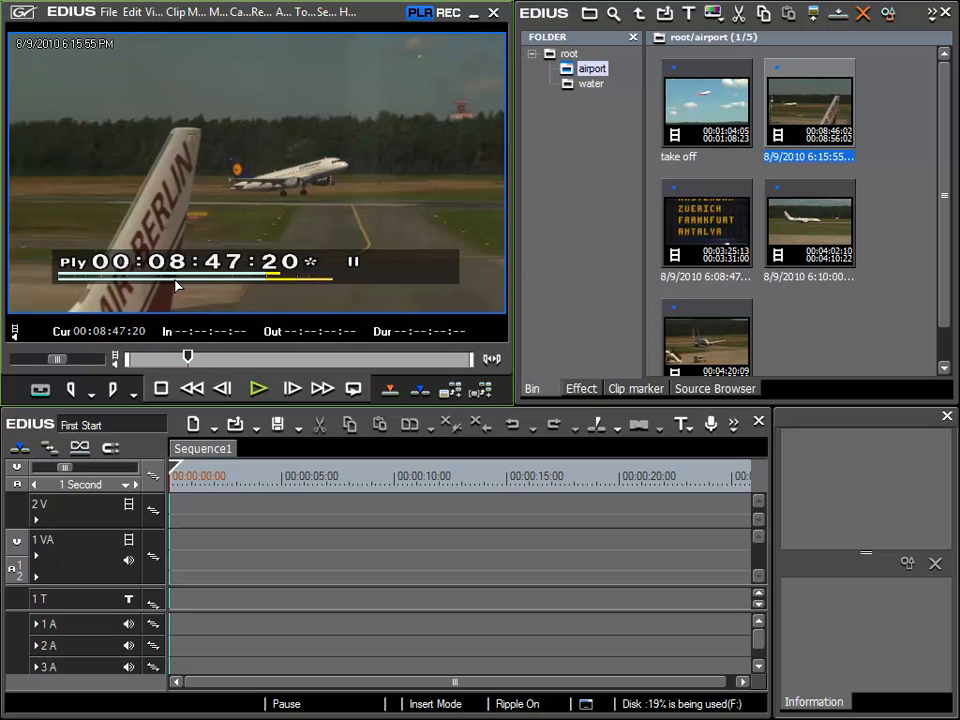
pyautogui.moveTo(232, 200)
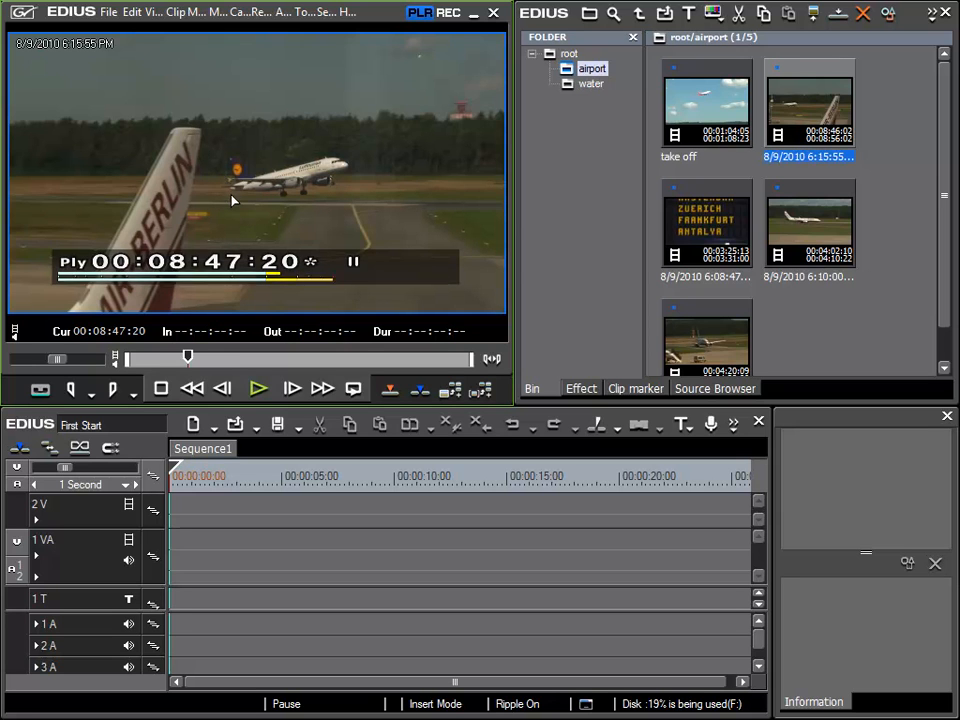
# Set the In point at 00:08:47:20.
pyautogui.click(72, 386)
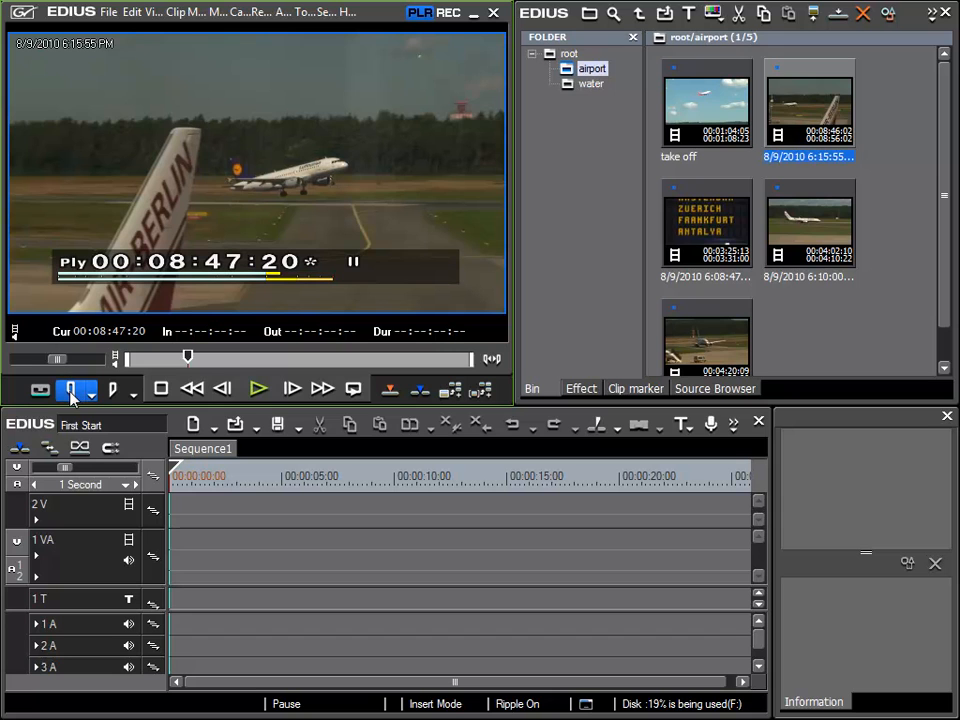
pyautogui.moveTo(74, 386)
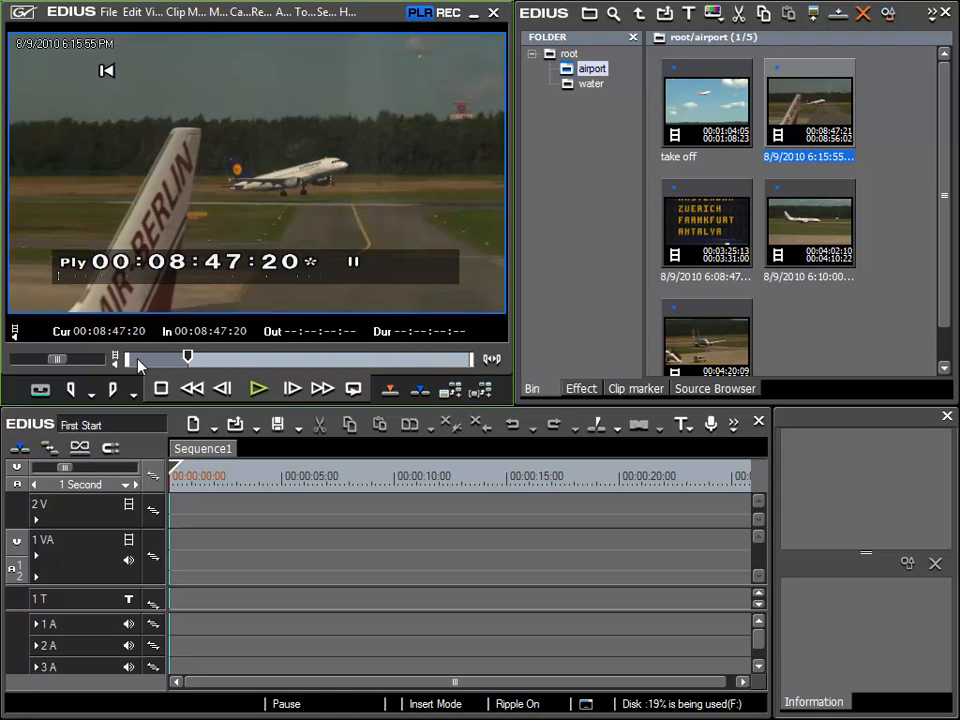
pyautogui.moveTo(130, 372)
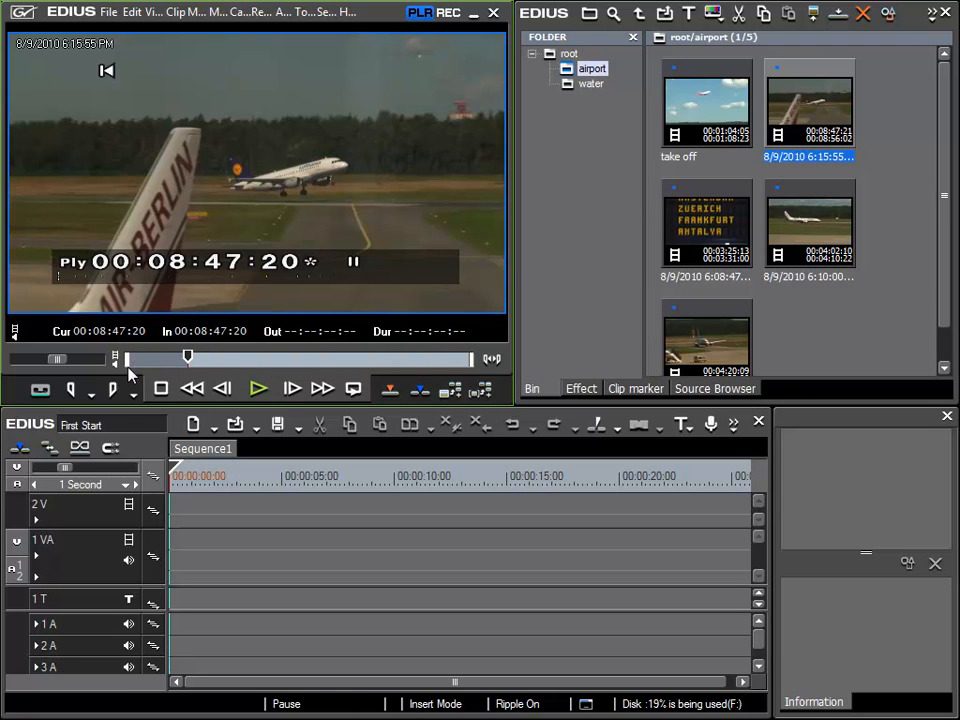
pyautogui.moveTo(222, 364)
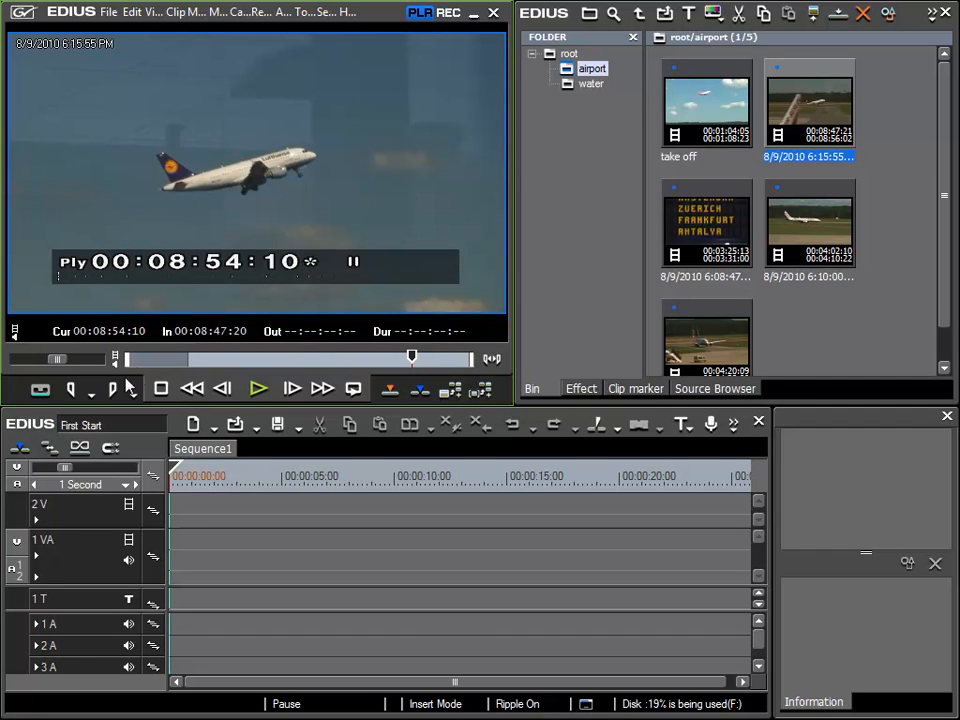
# Set the Out point at 00:08:54:10 to close the trimmed region.
pyautogui.click(105, 386)
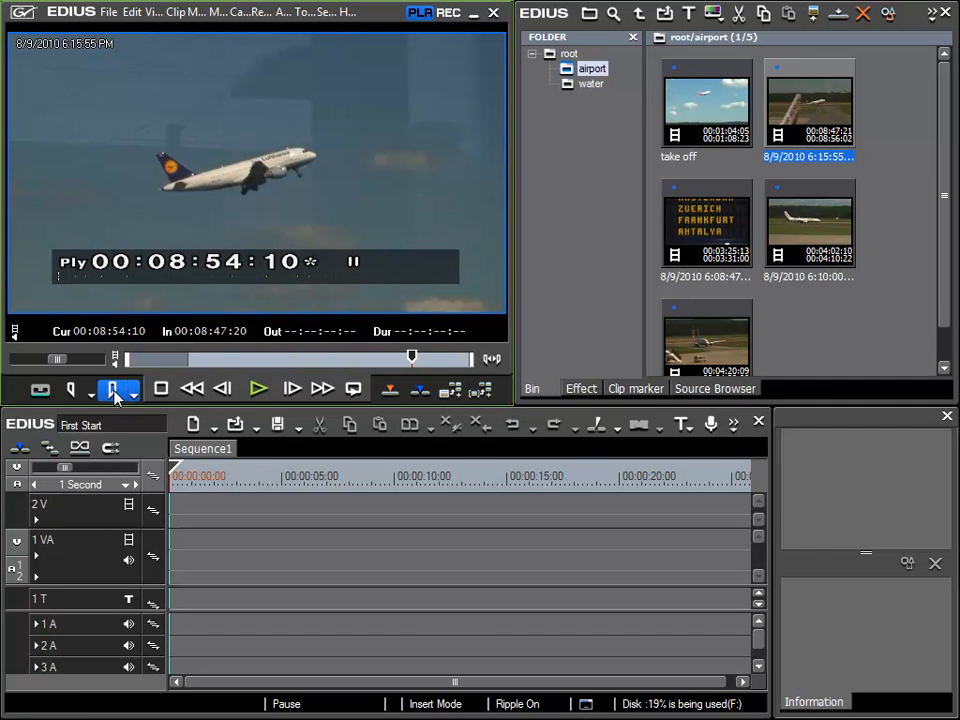
pyautogui.click(115, 386)
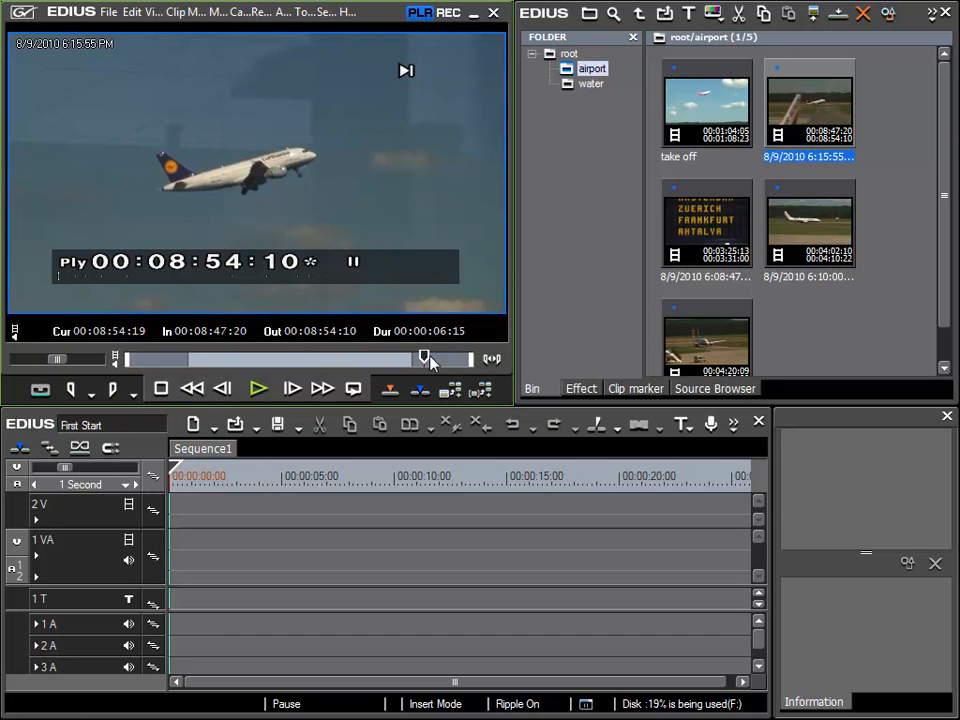
pyautogui.click(110, 386)
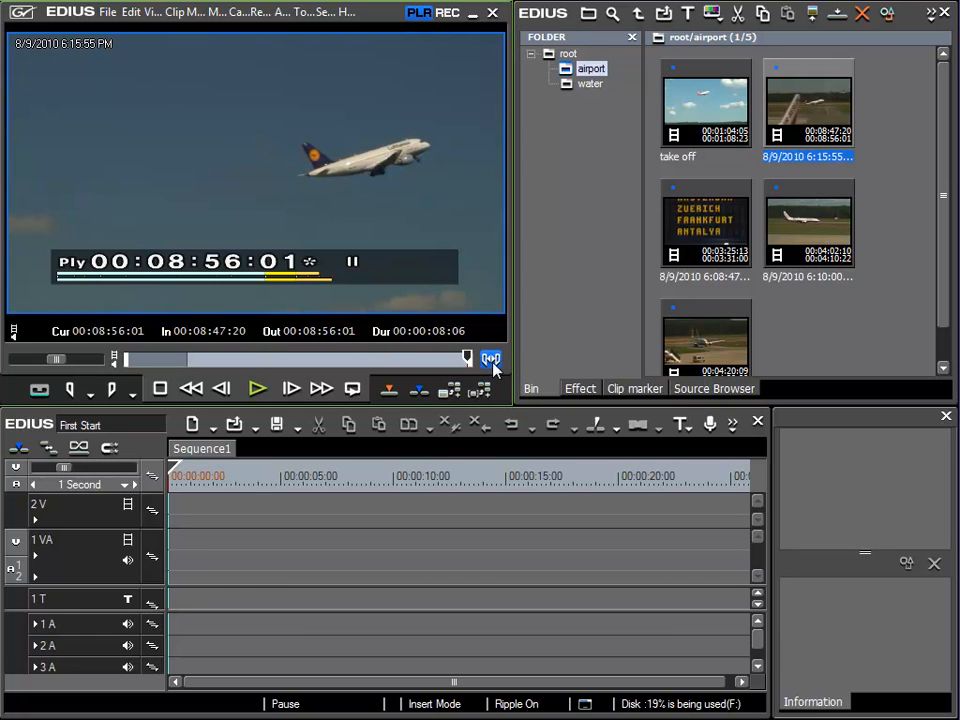
pyautogui.moveTo(384, 364)
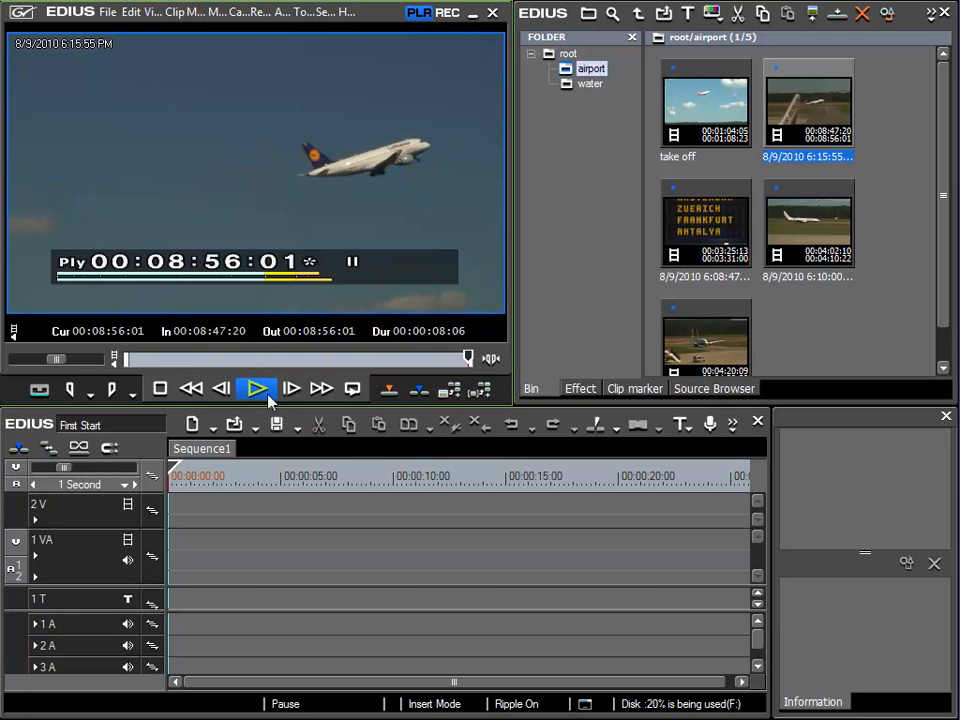
pyautogui.moveTo(258, 391)
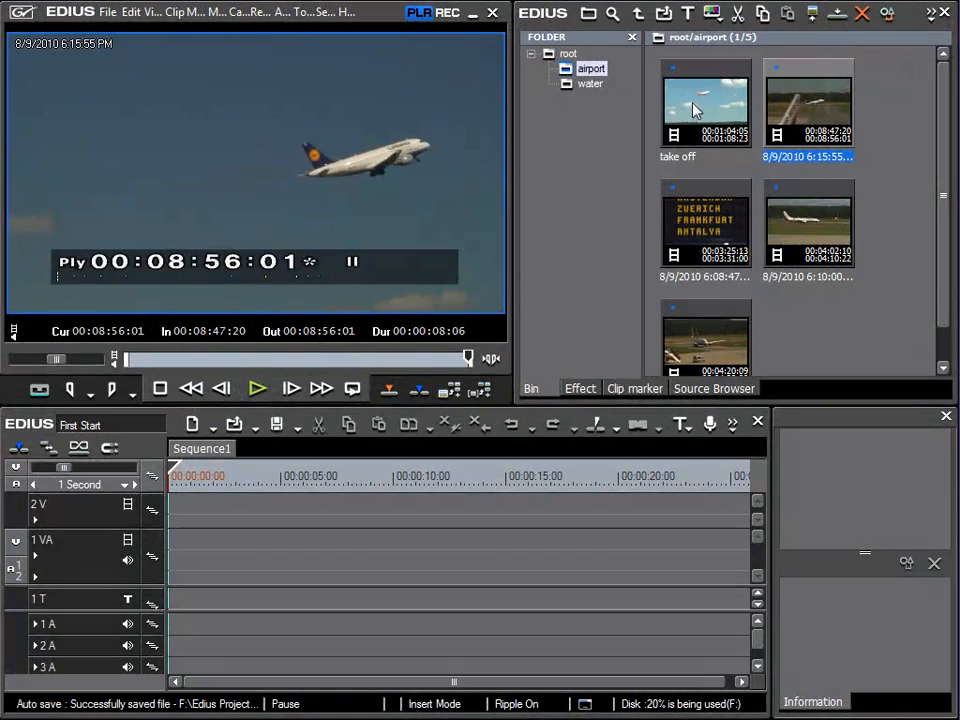
pyautogui.moveTo(810, 225)
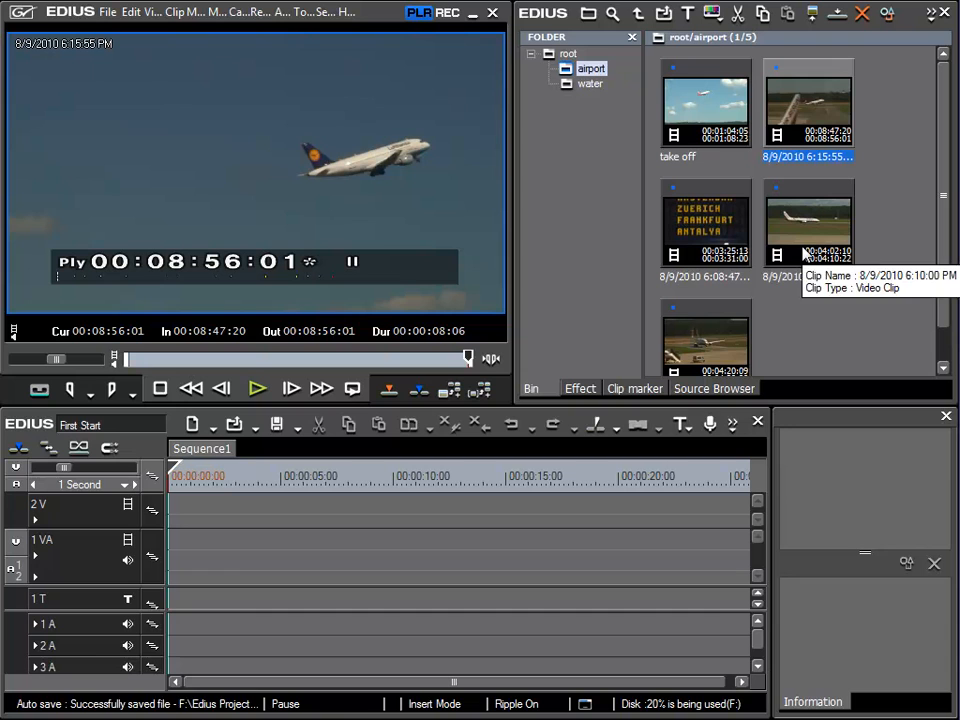
pyautogui.moveTo(208, 357)
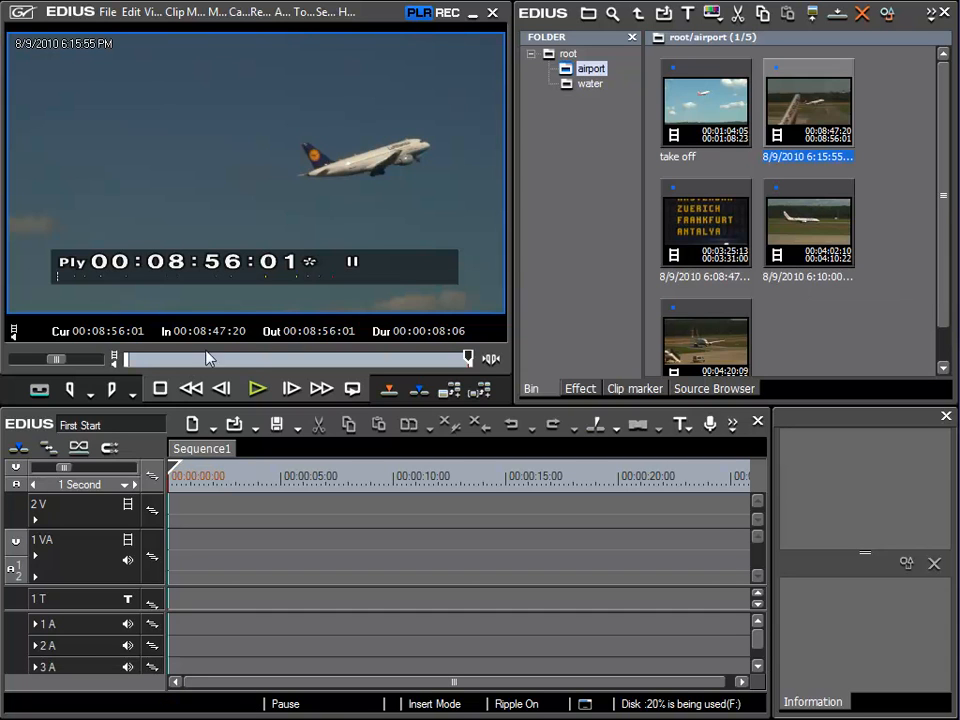
pyautogui.click(70, 388)
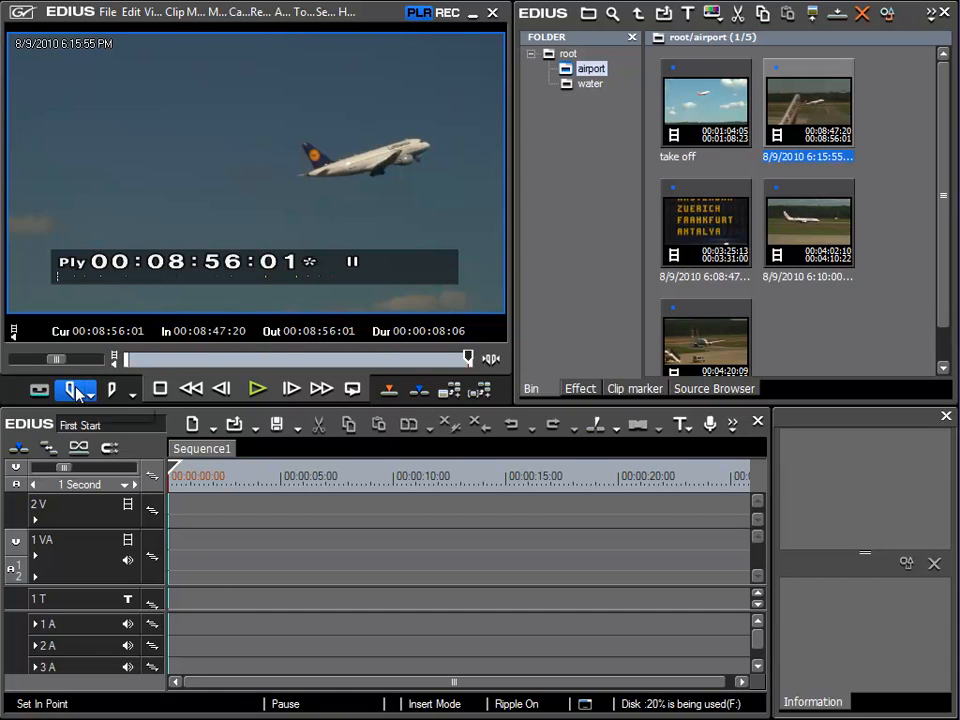